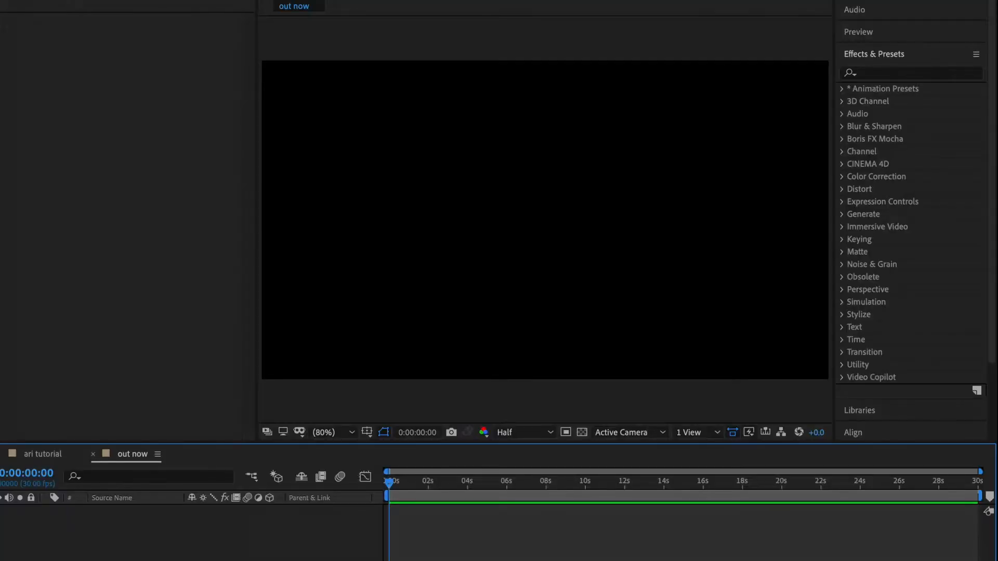
- Create a new text layer in the composition and begin typing OUT NOW
click(453, 217)
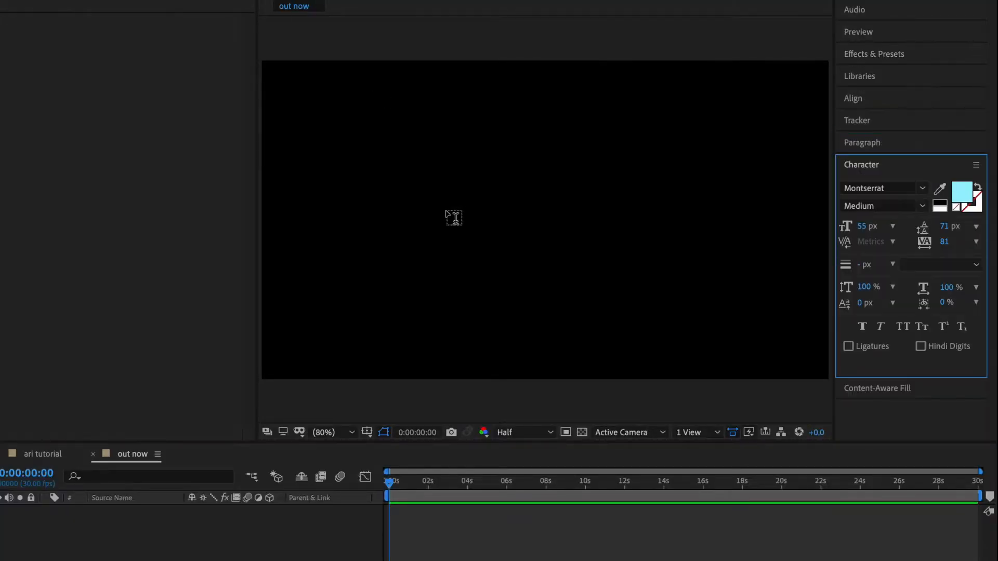
text(OUT NOW)
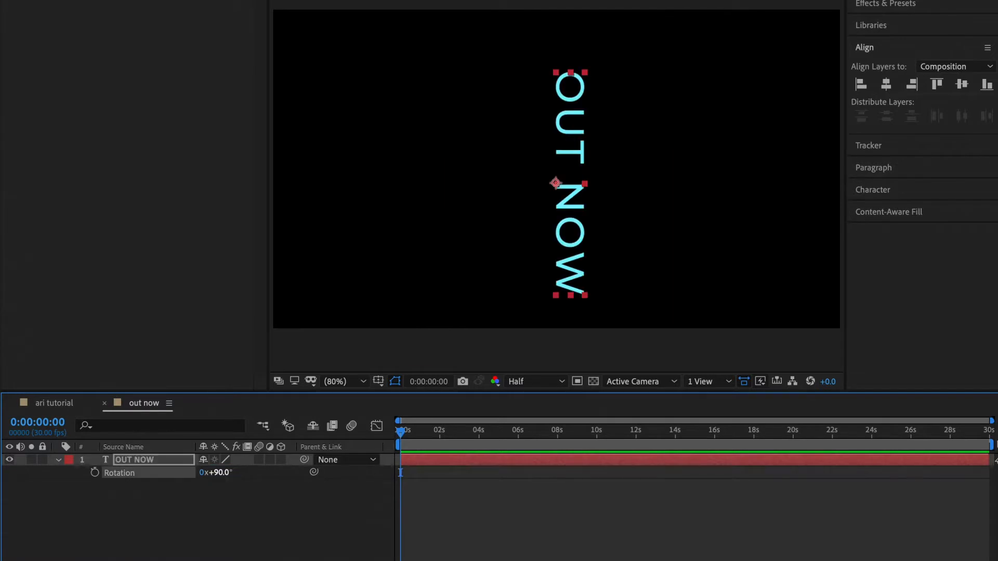
- Apply CC RepeTile and expand the text tiles out to the right
text(repe)
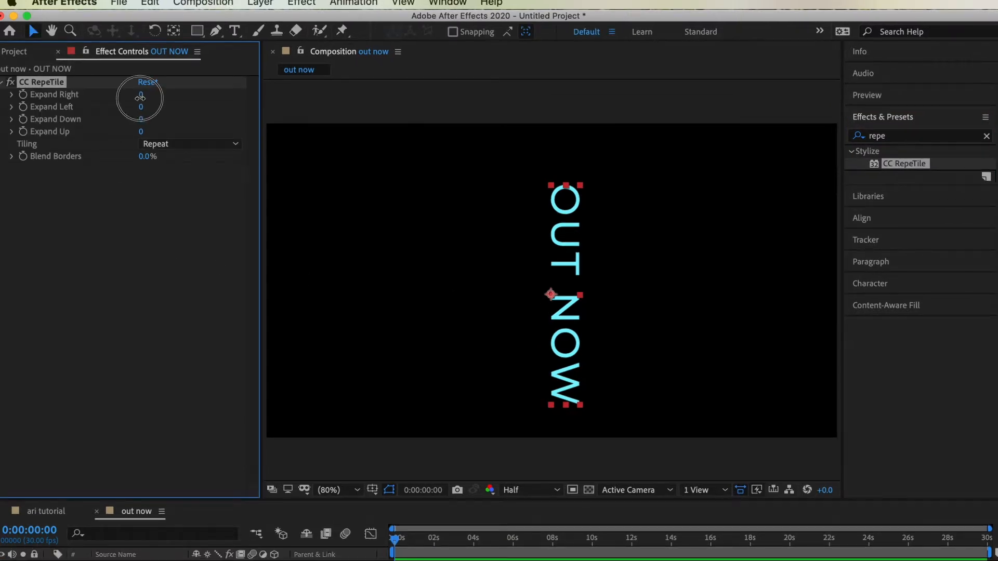
drag(140, 97, 454, 160)
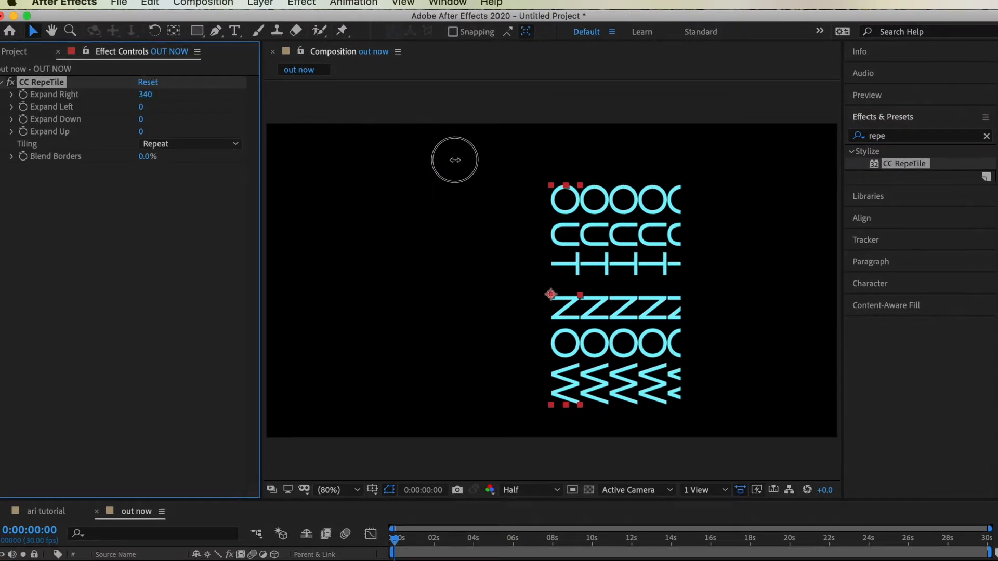
- Apply CC Cylinder and set its Rotation Z to -90 degrees
text(cc cy)
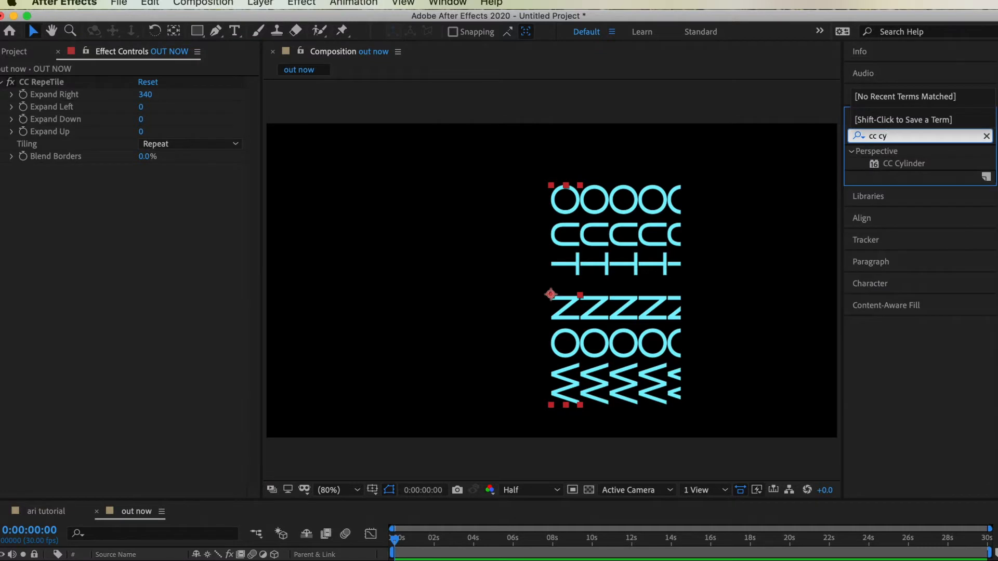
double_click(904, 163)
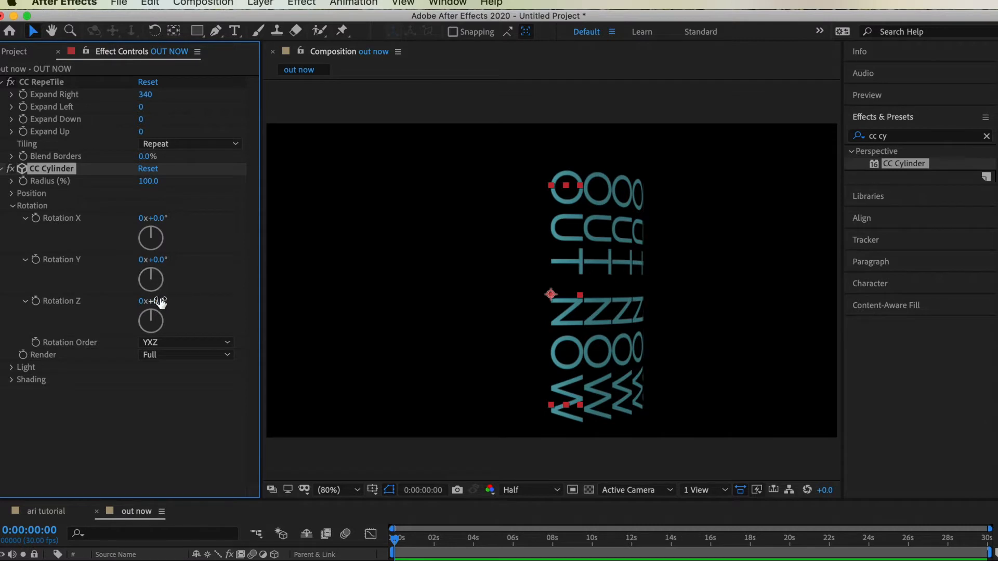
text(-90)
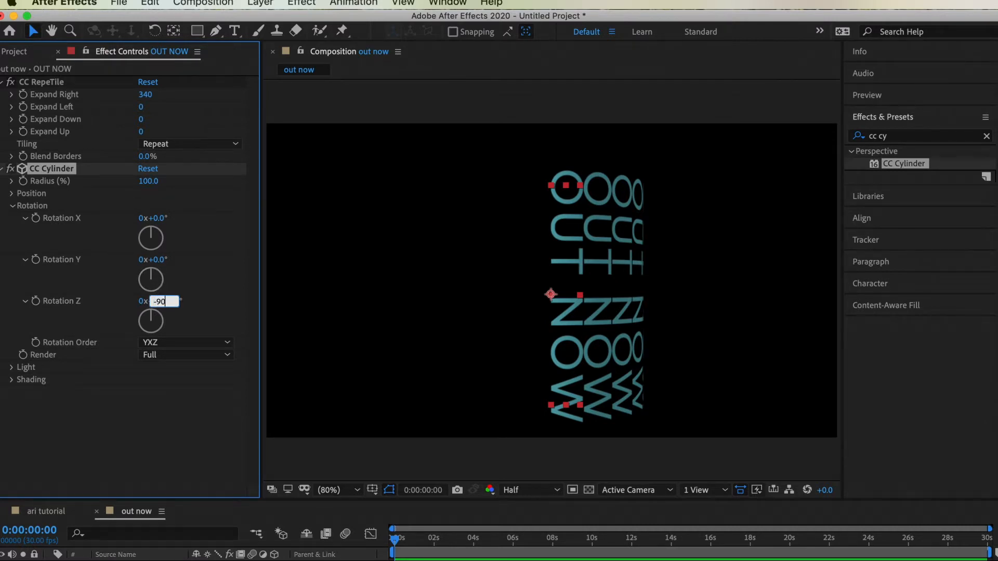
key(Enter)
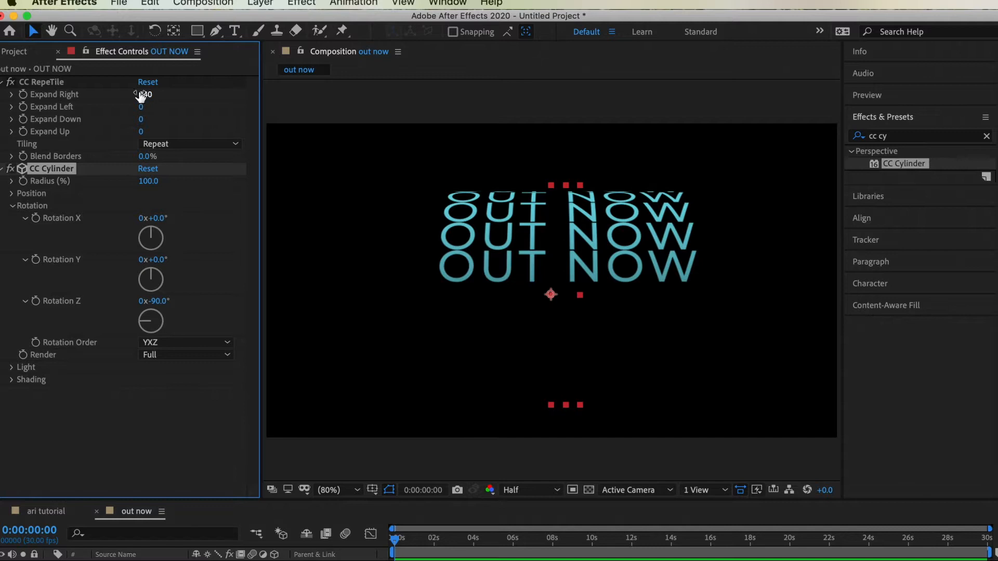
click(145, 95)
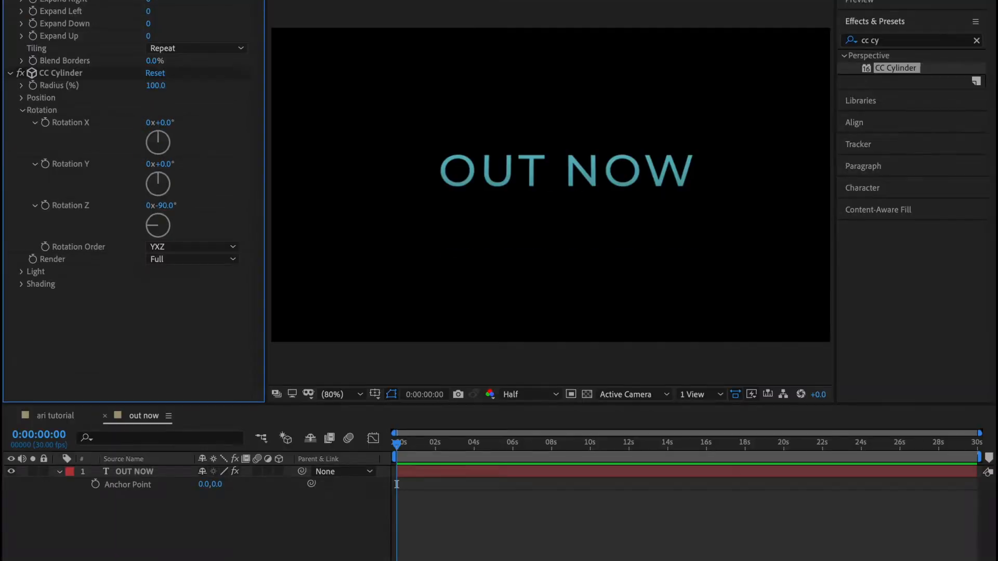
- Keyframe CC Cylinder Rotation Y starting at -52 degrees and moving later in time
click(59, 472)
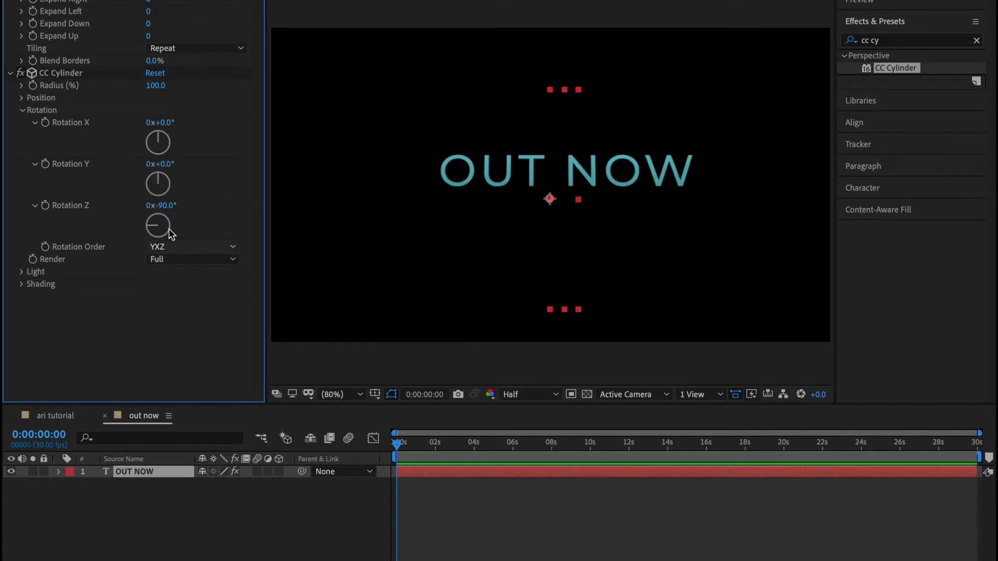
drag(157, 185, 116, 156)
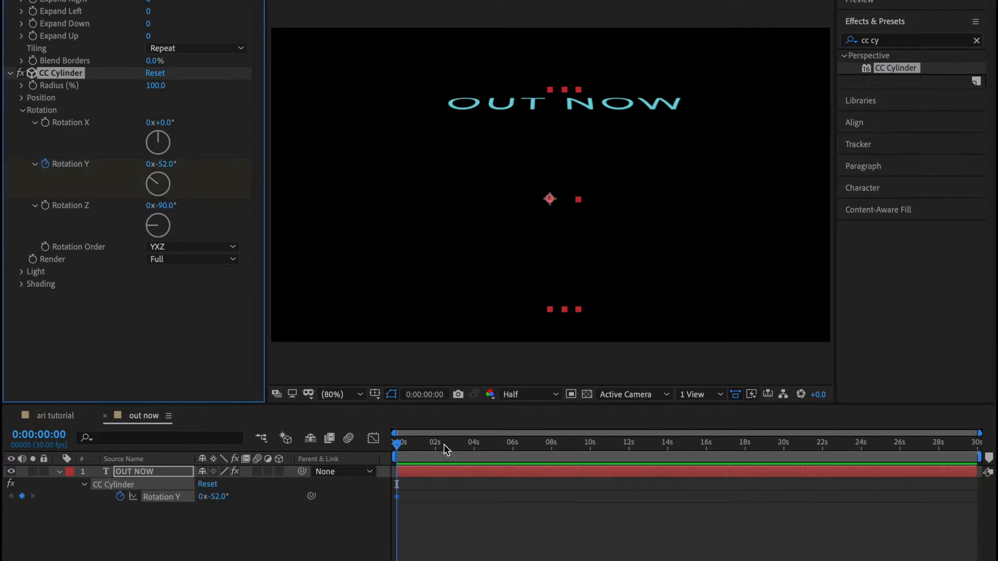
click(438, 442)
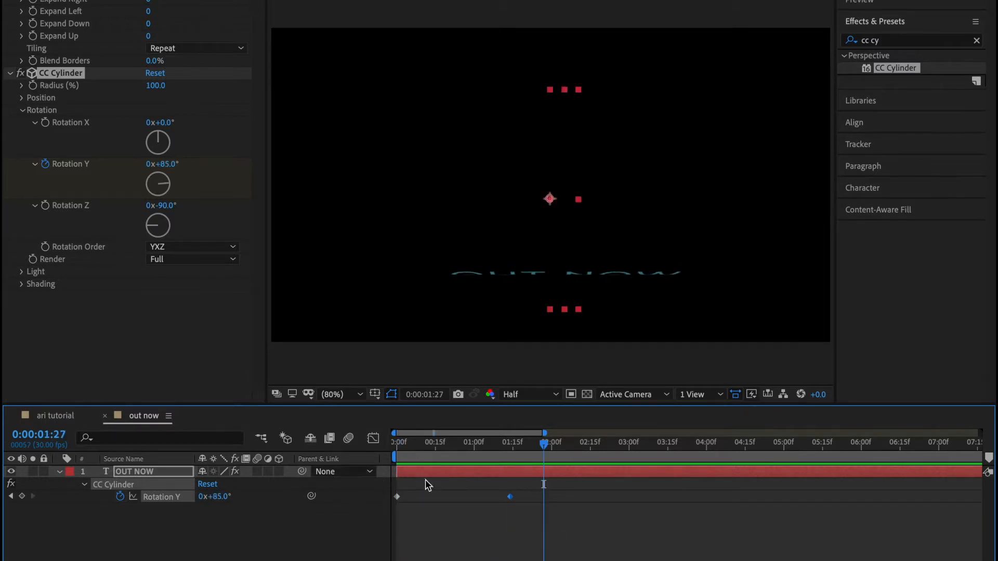
click(396, 442)
text(text cylinder)
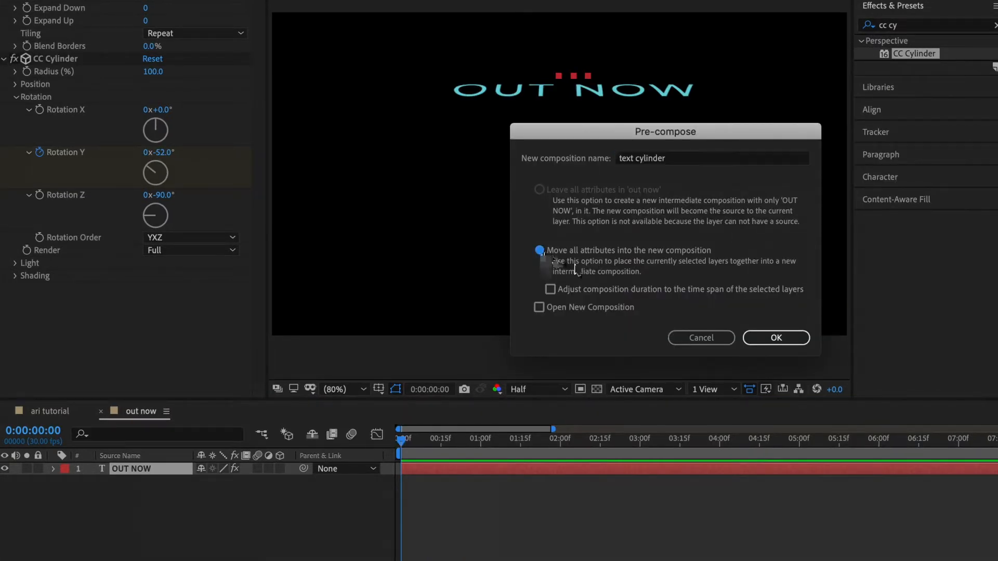
- Nest the layer as text cylinder and step through its Center keyframes for the scale wipe
click(776, 336)
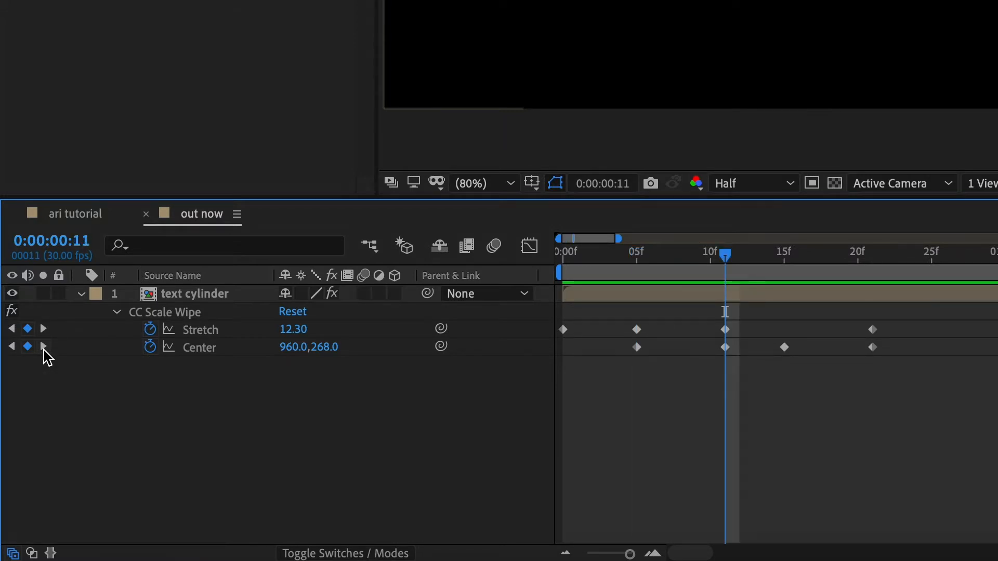
click(44, 347)
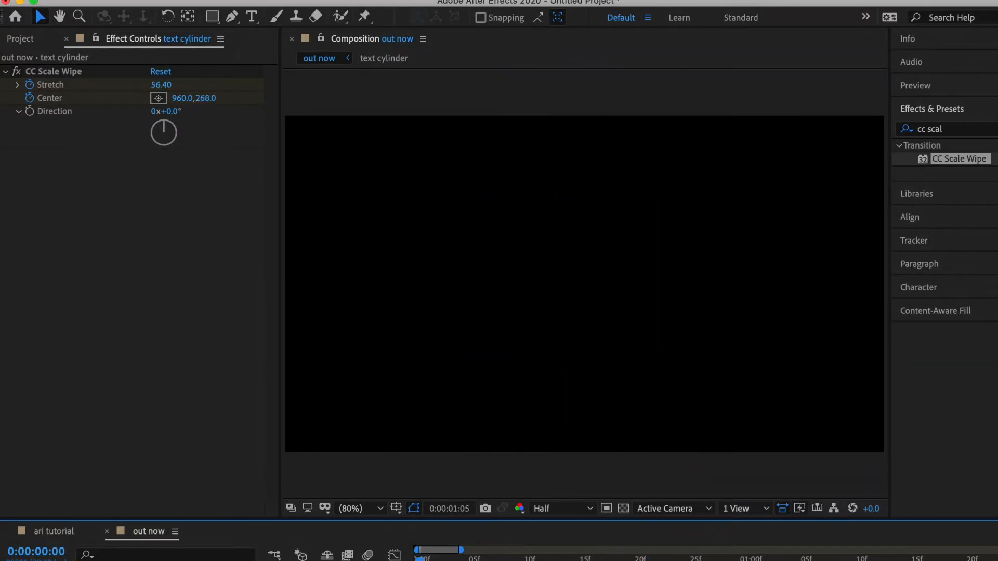
- Pre-compose as scale wipe text and place the CC Smear From point just above centre
right_click(138, 423)
text(smea)
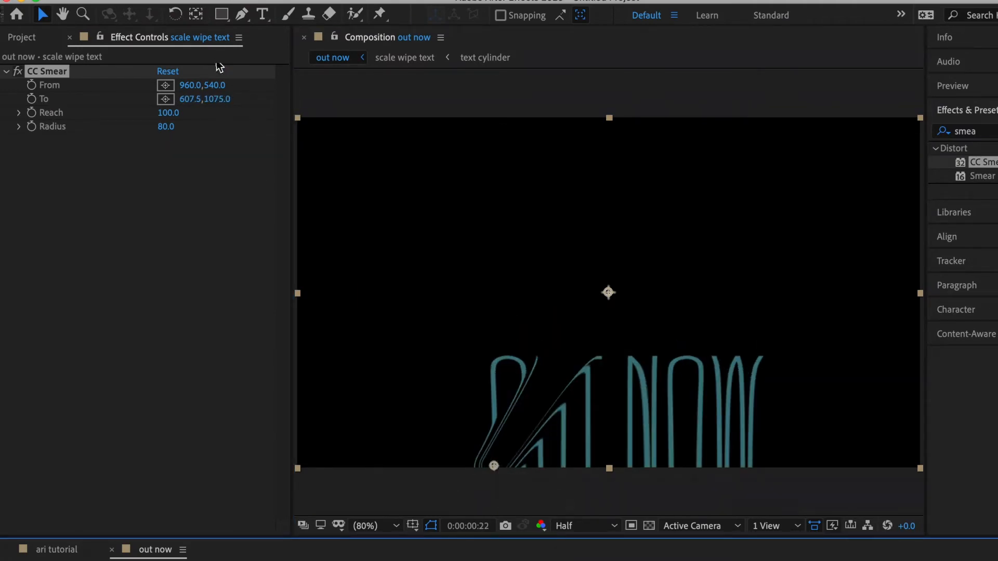
drag(608, 292, 608, 262)
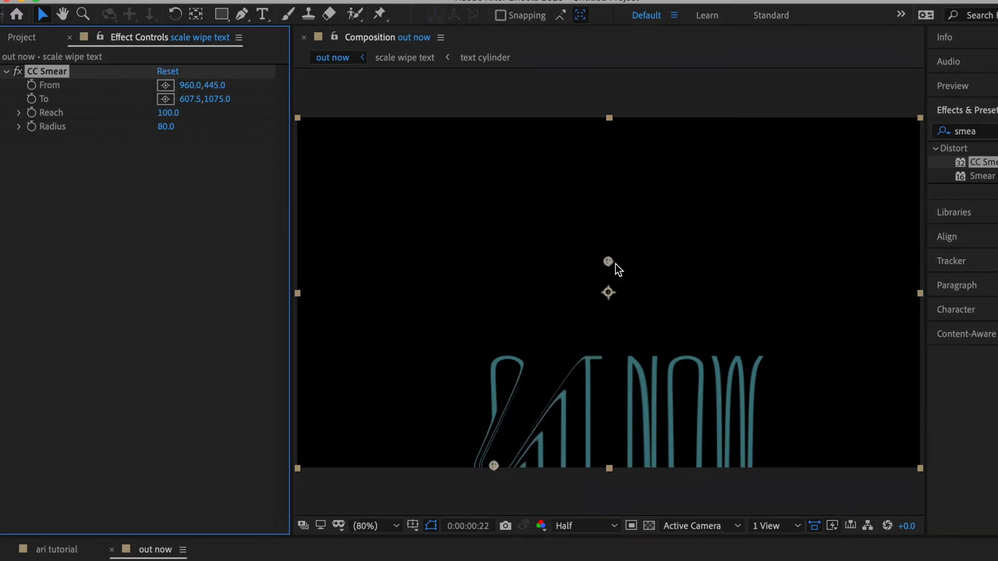
drag(608, 261, 499, 346)
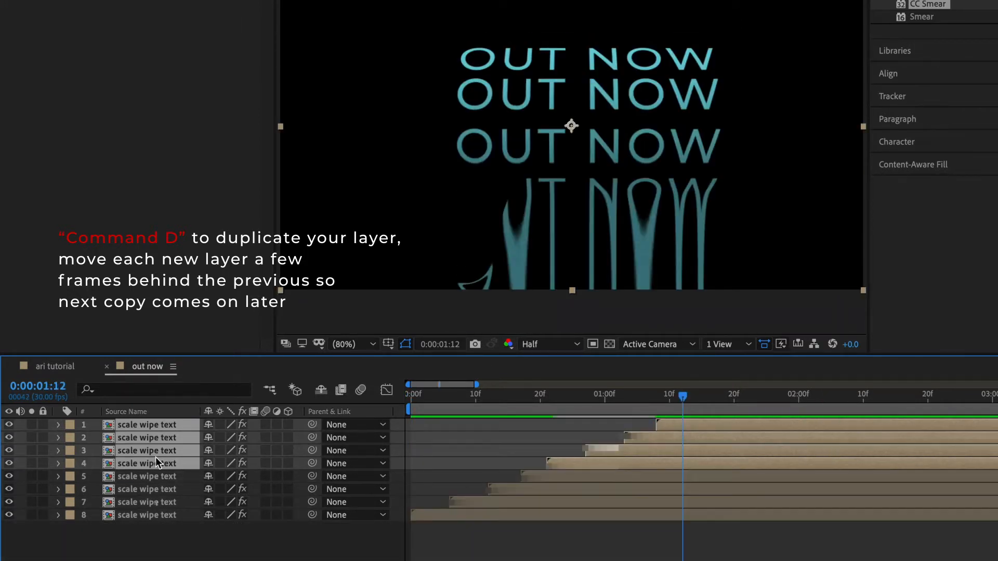
- Duplicate the scale wipe text layer and nest the stacked copies as FULL OUT NOW COMP
key(cmd+d)
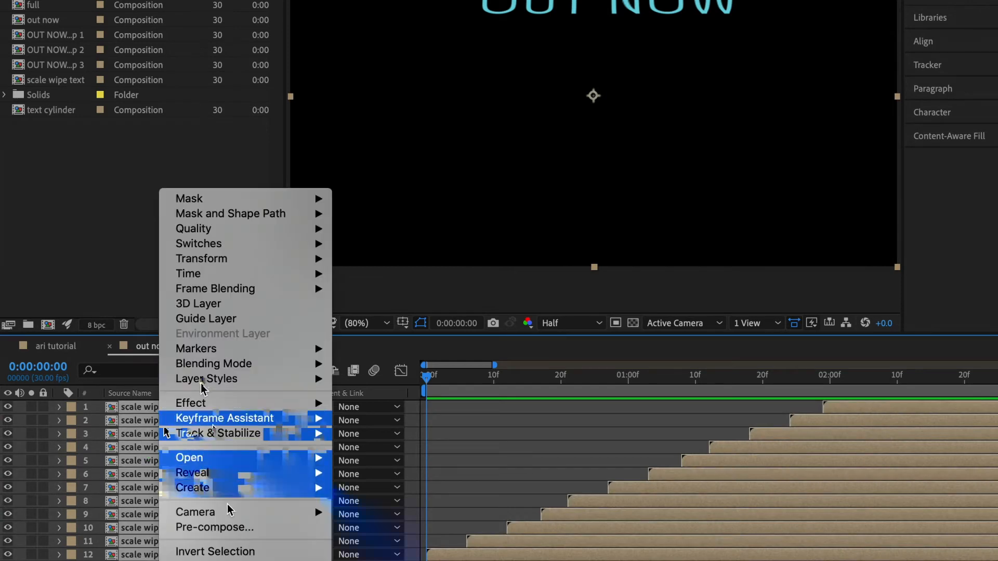
click(214, 527)
text(FULL OUT NOW COM)
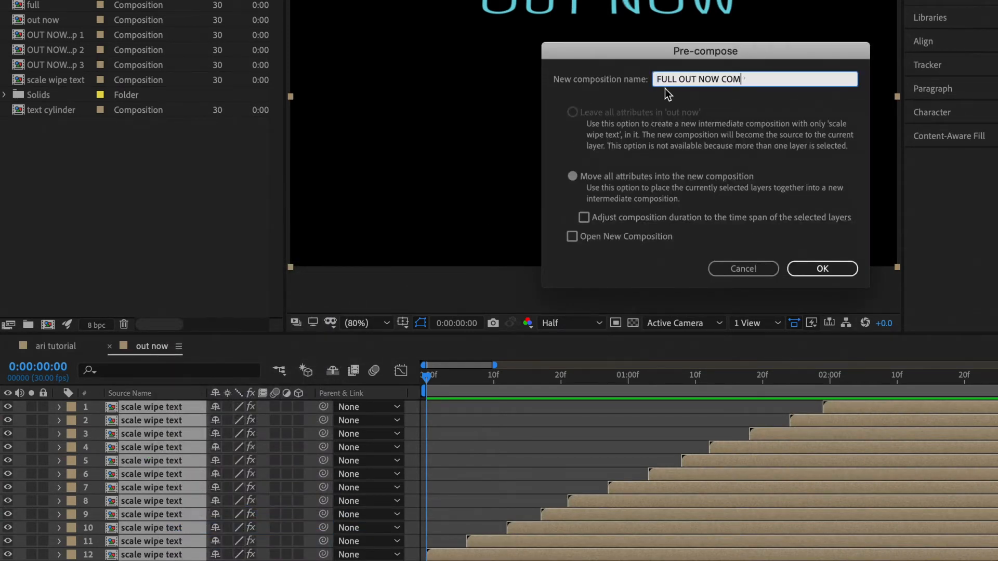
click(217, 7)
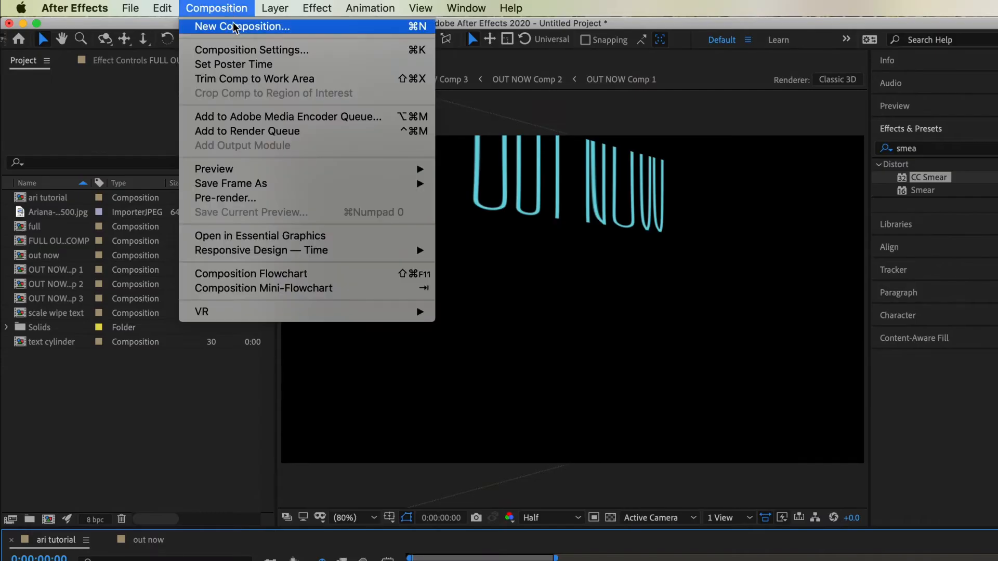
- Create a new 1080×1920 composition named '34 35 prom'
click(242, 26)
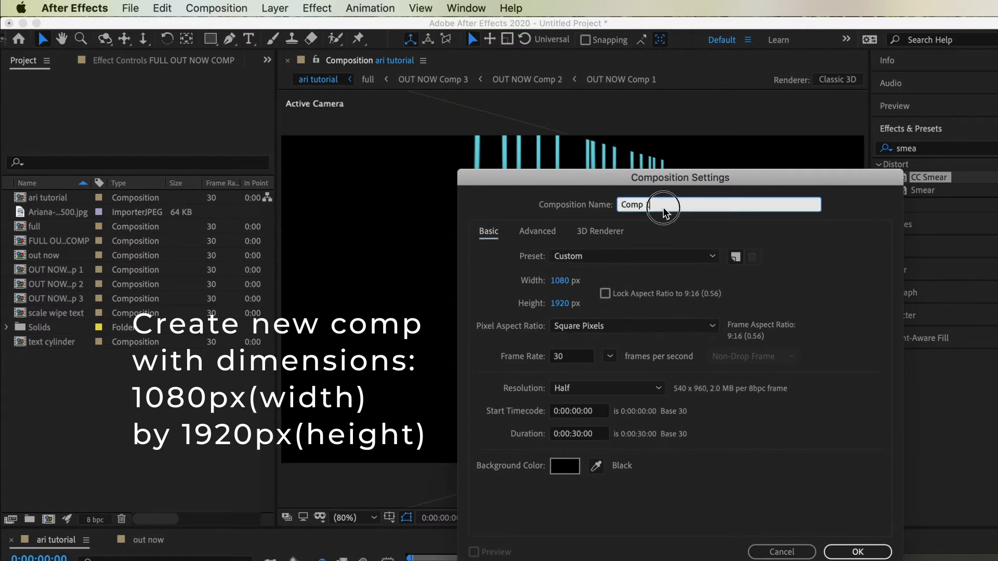
text(ari)
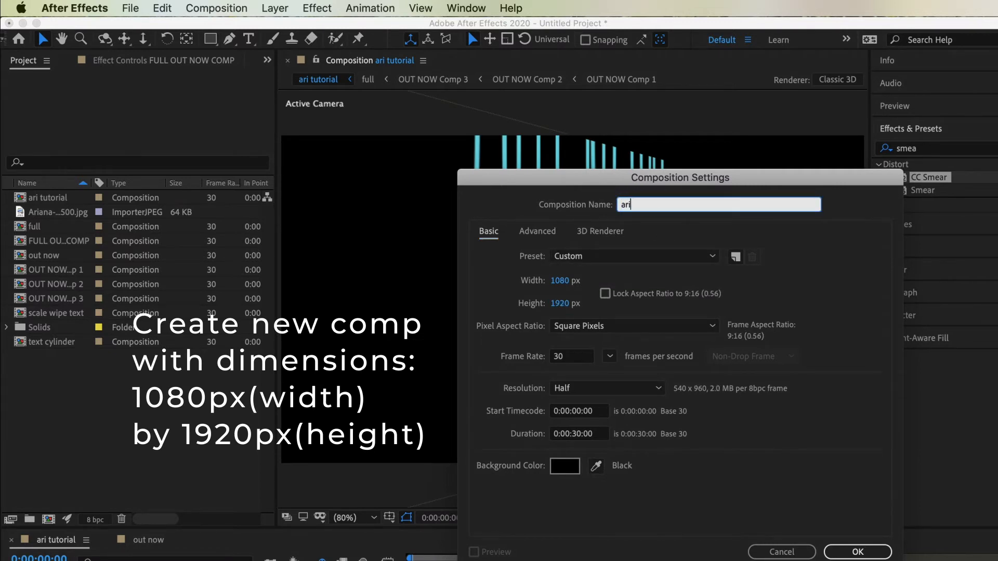
text(34 35 prom)
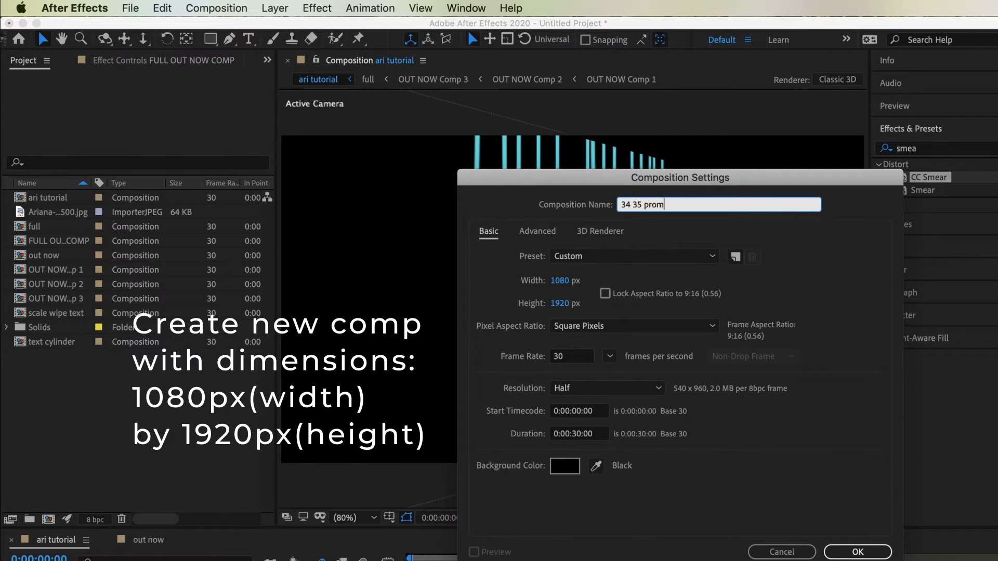
click(857, 552)
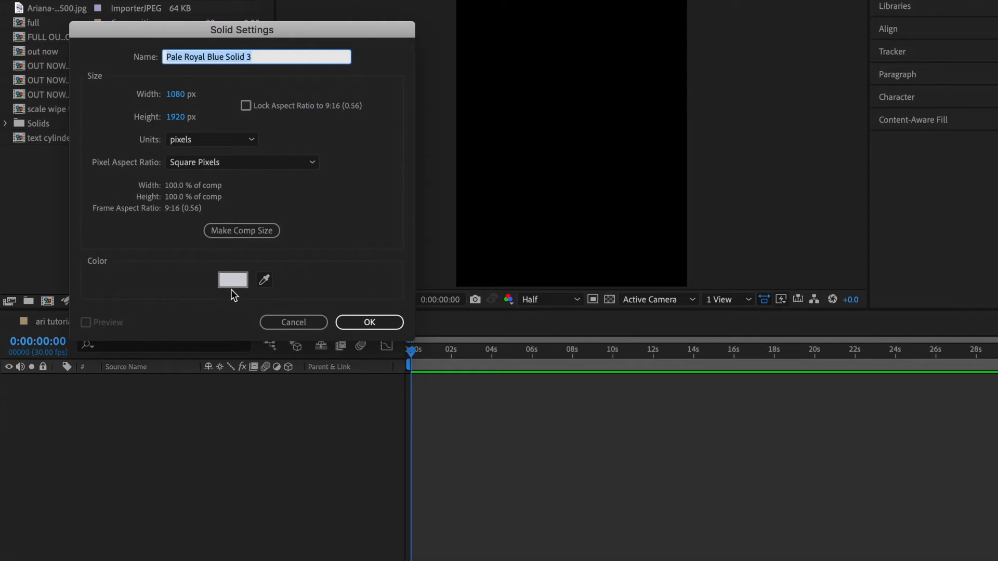
- Give the new solid a near-white F7F7F5 colour
click(232, 280)
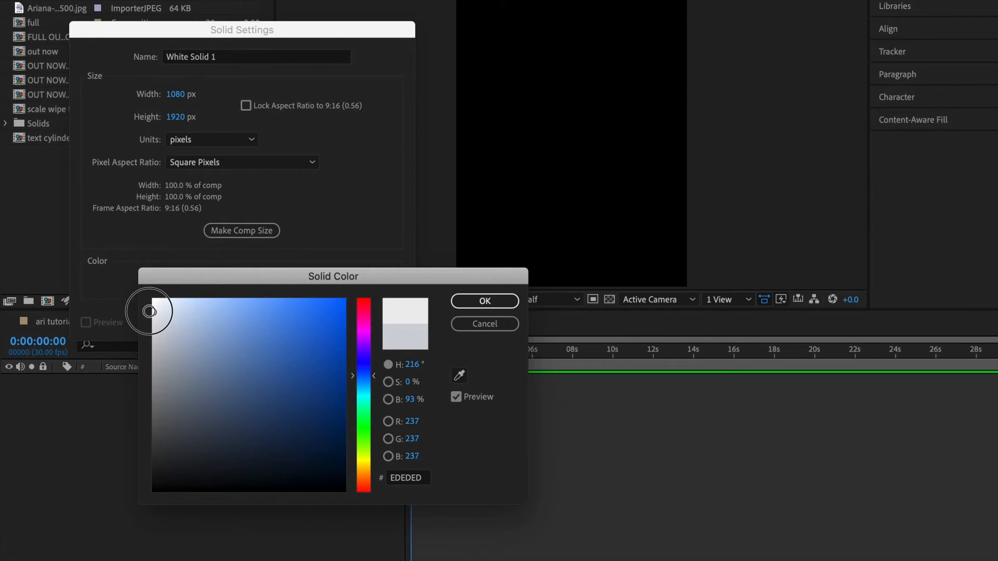
click(183, 330)
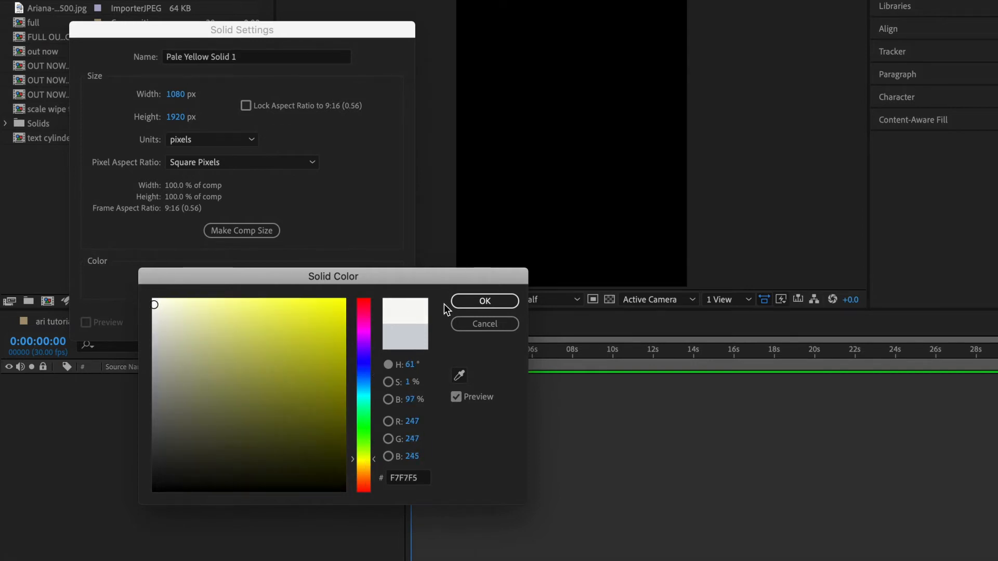
click(483, 301)
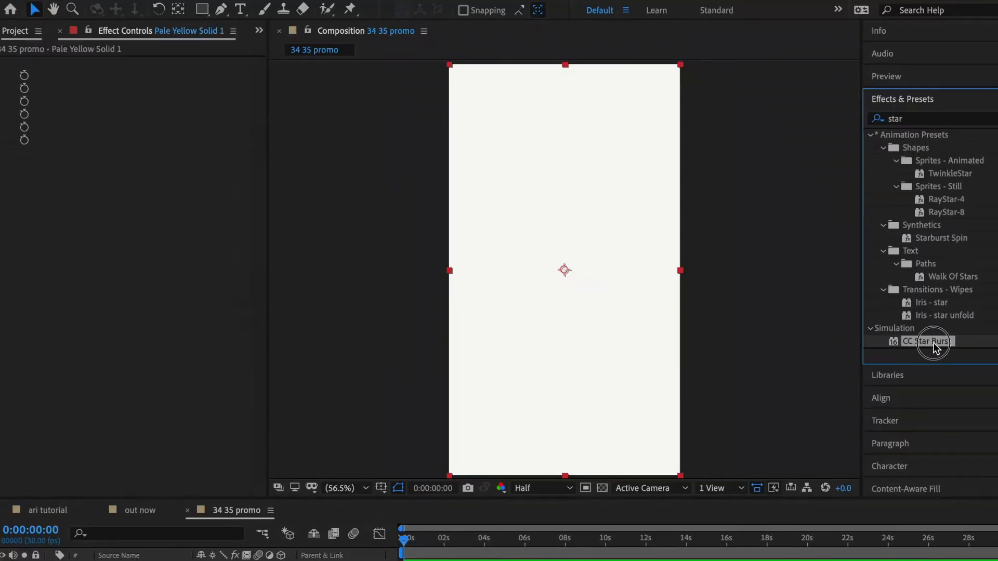
- Apply CC Star Burst to the solid and drop the album cover image above it
double_click(927, 341)
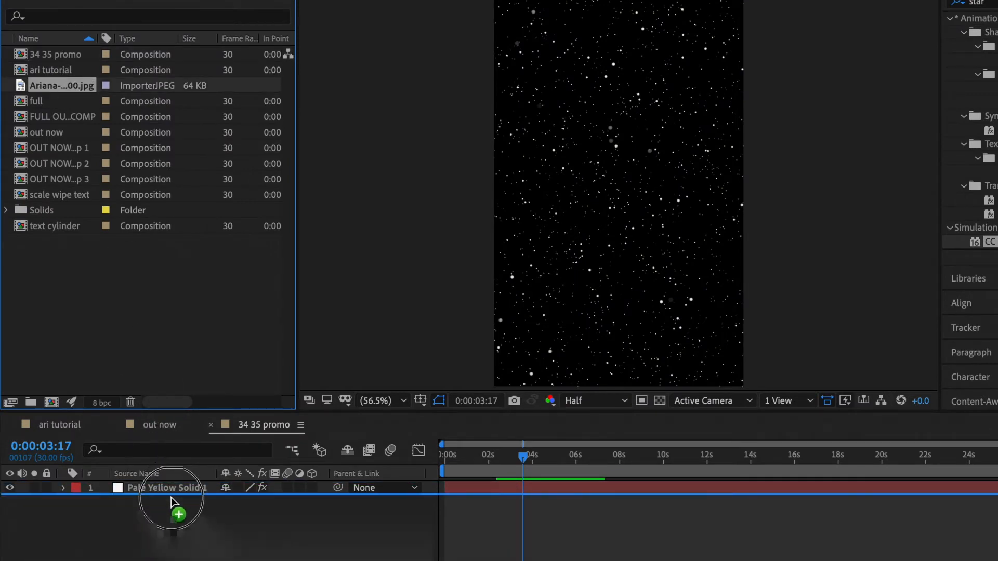
drag(62, 86, 177, 488)
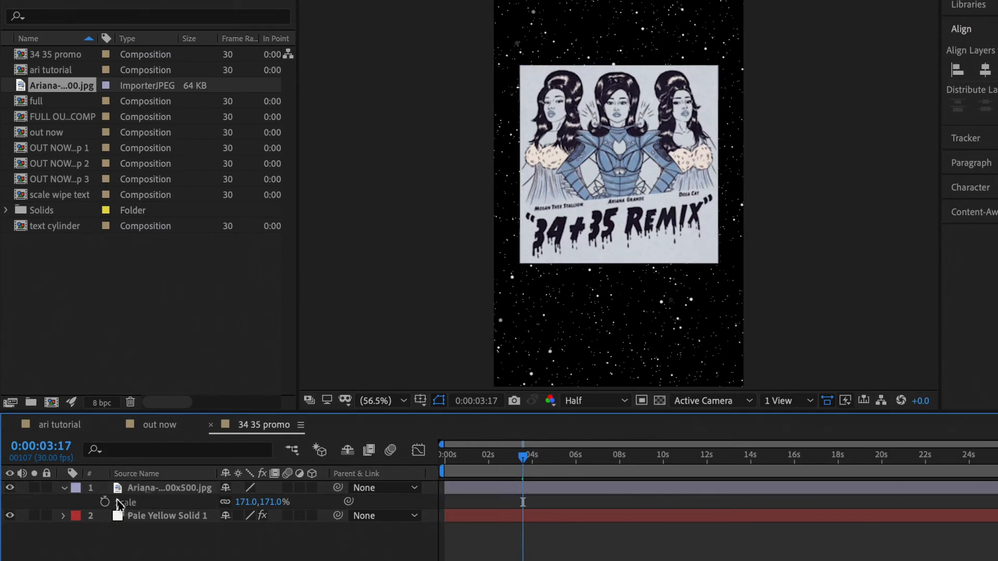
- Keyframe the album cover's Scale and Rotation from 0% and 1x to 171% and 0° over two seconds
click(169, 487)
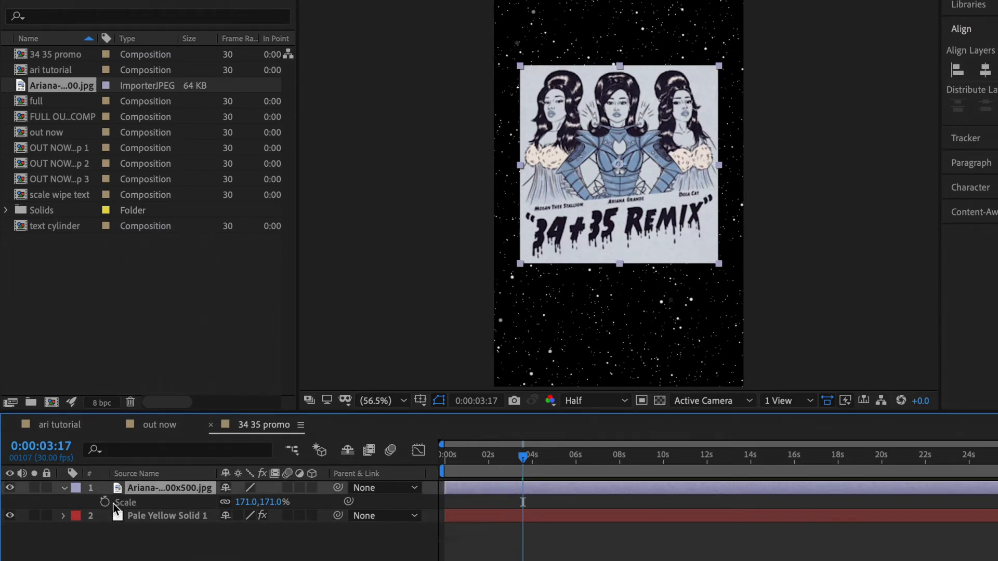
click(105, 502)
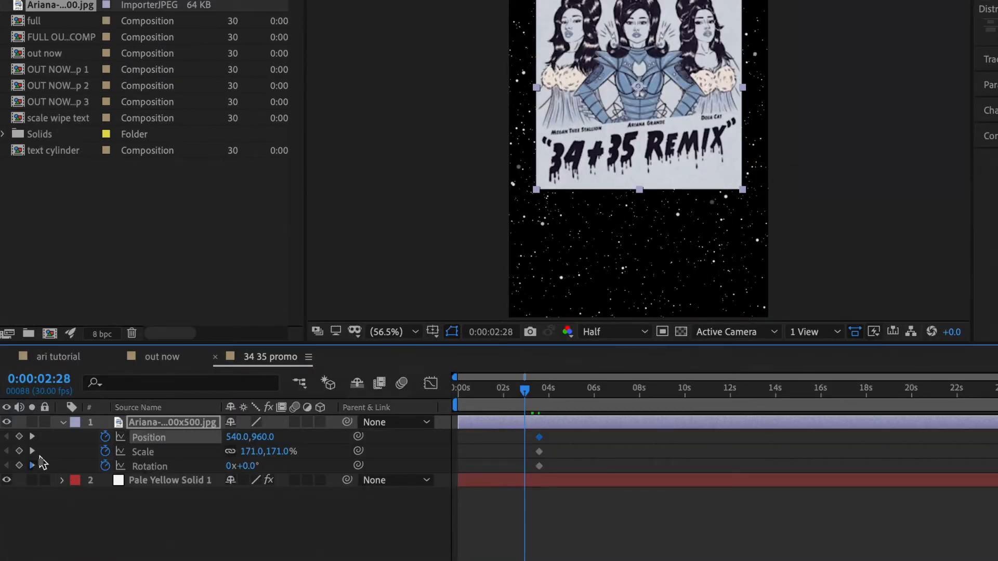
click(539, 388)
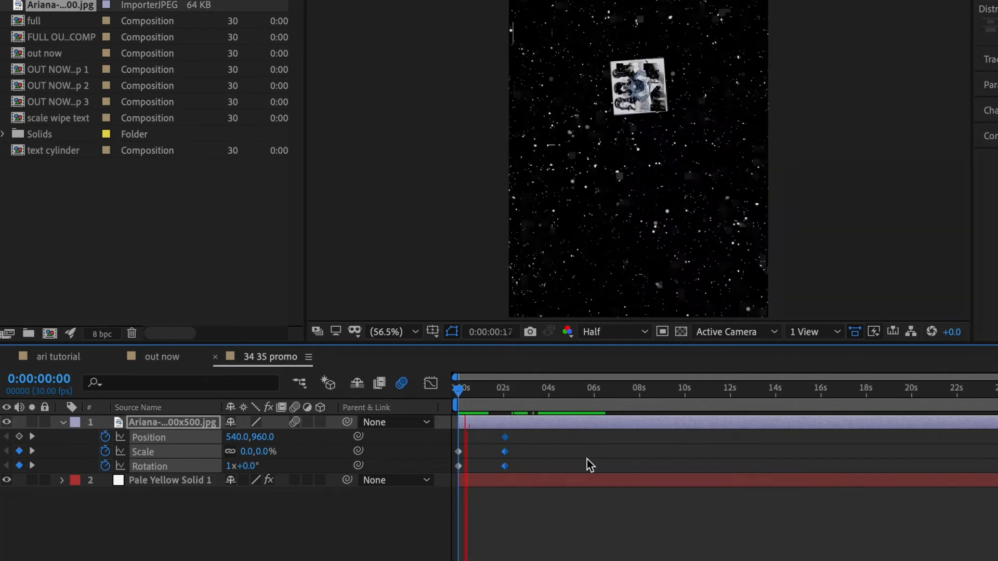
- Easy Ease the cover's scale, position and rotation keyframes and reshape the scale speed curve for a fast finish
drag(457, 387, 510, 387)
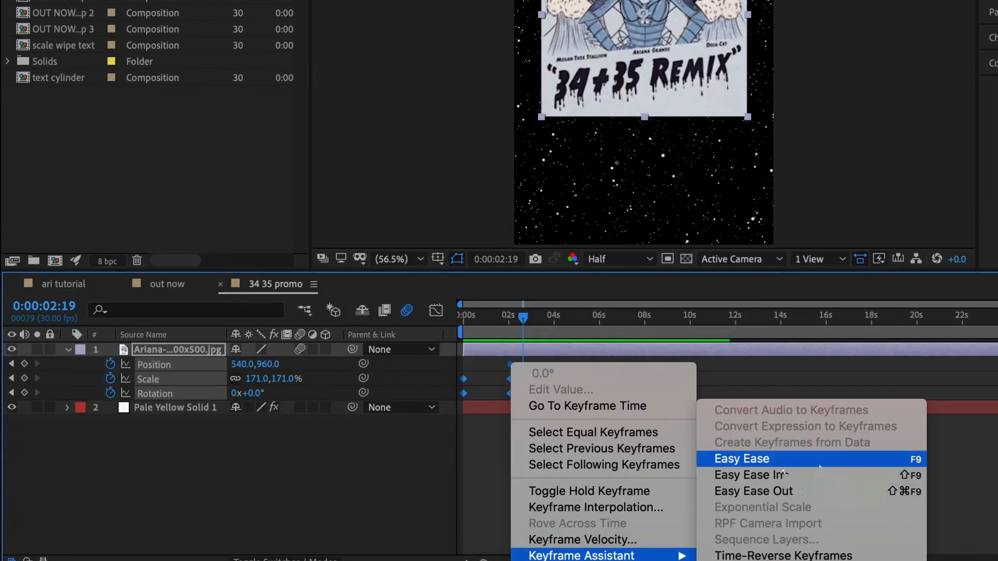
click(741, 459)
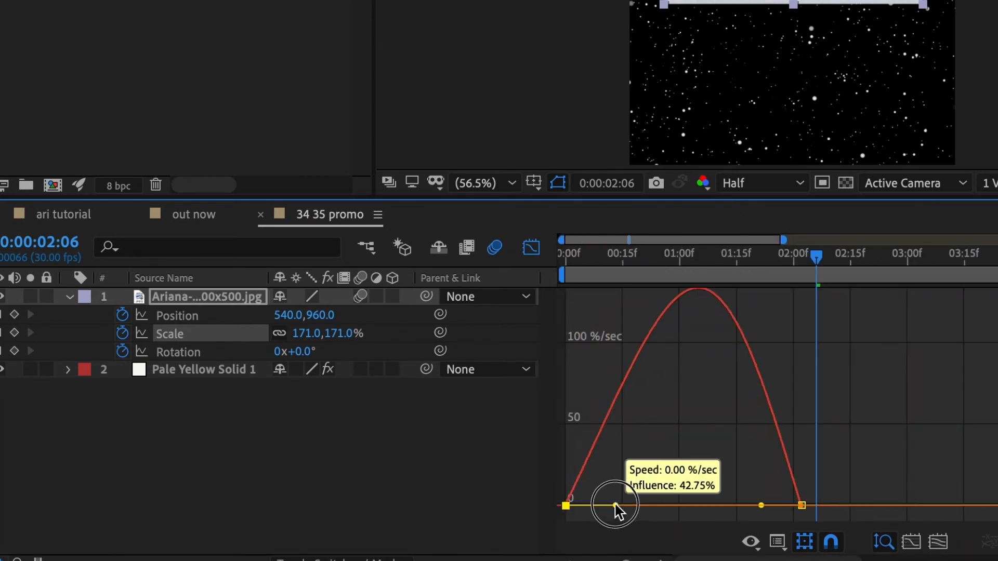
drag(614, 506, 795, 507)
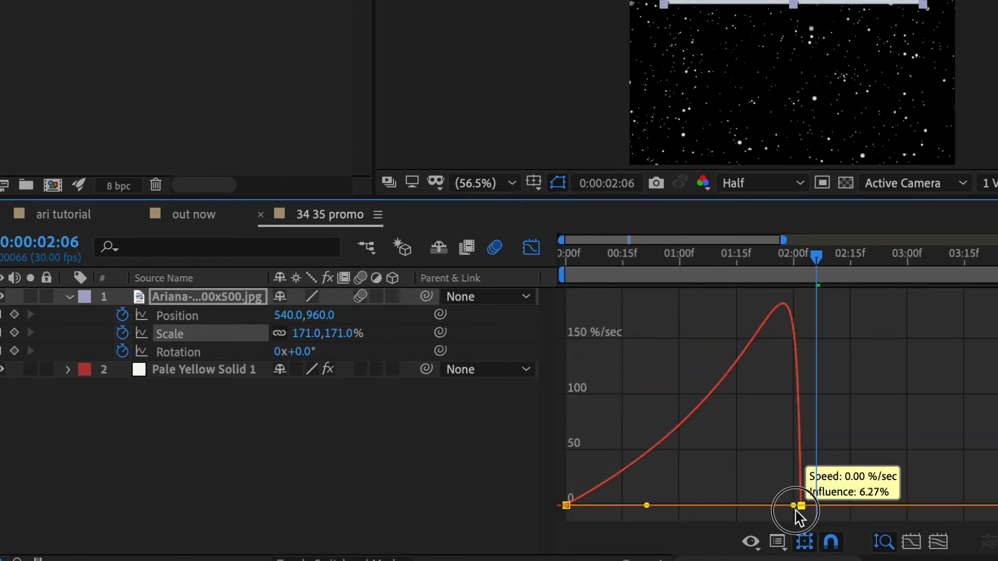
click(531, 248)
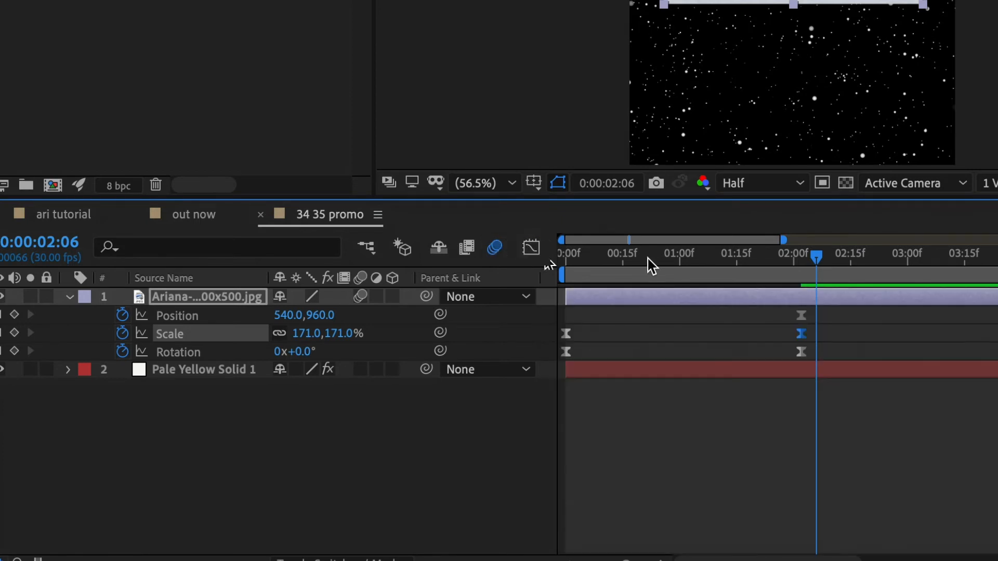
mouse_move(850, 363)
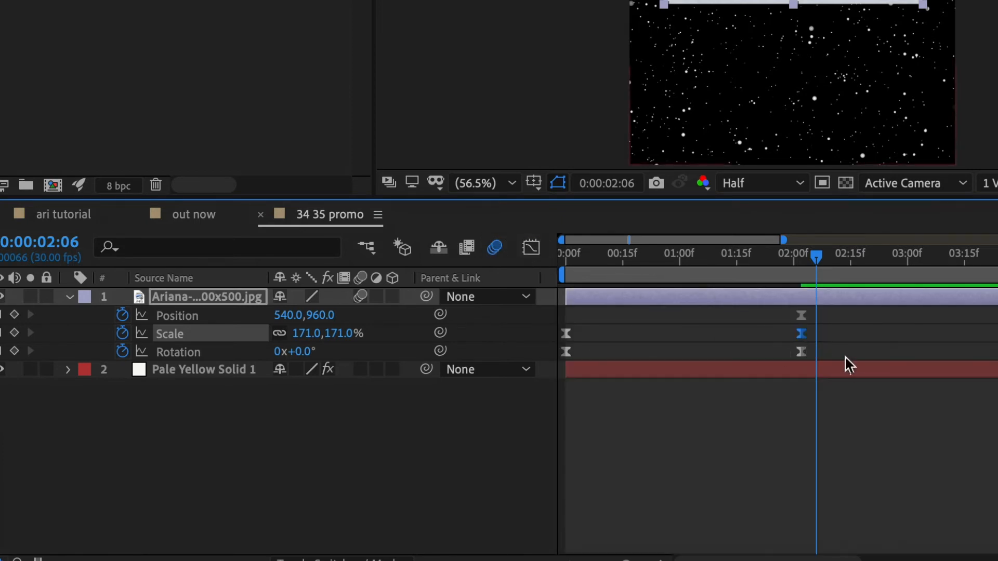
- Keyframe the cover's slide position after 2s and layer FULL OUT NOW COMP starting near 2:15
click(530, 247)
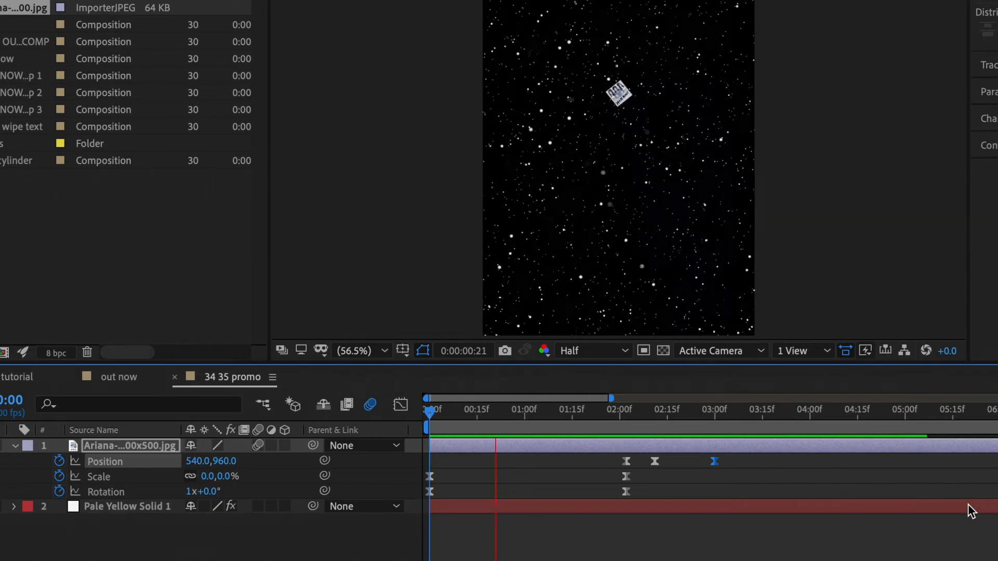
click(682, 409)
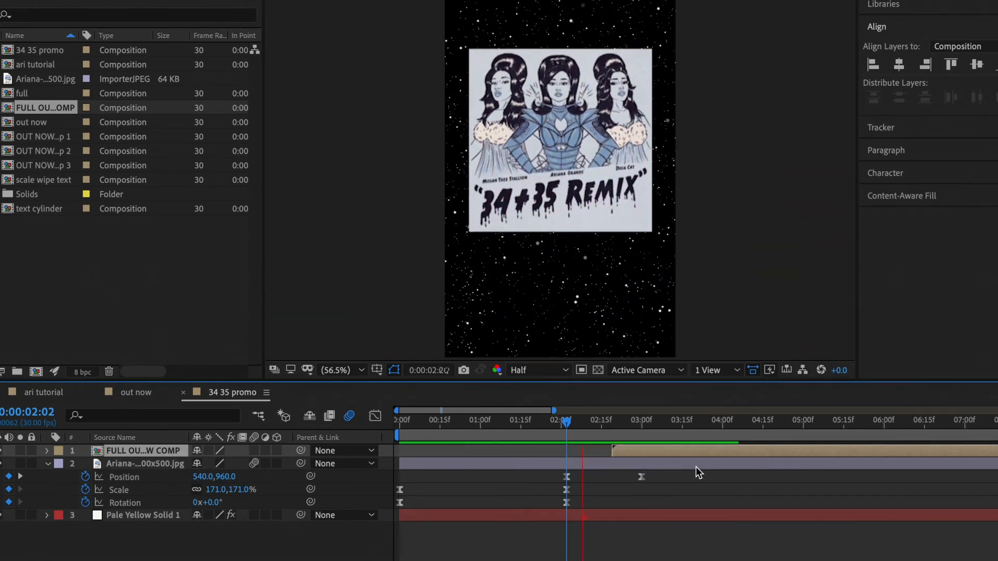
- Move the cover above the text, slide it upward, and set the text comp's Y Rotation to −30°
click(719, 422)
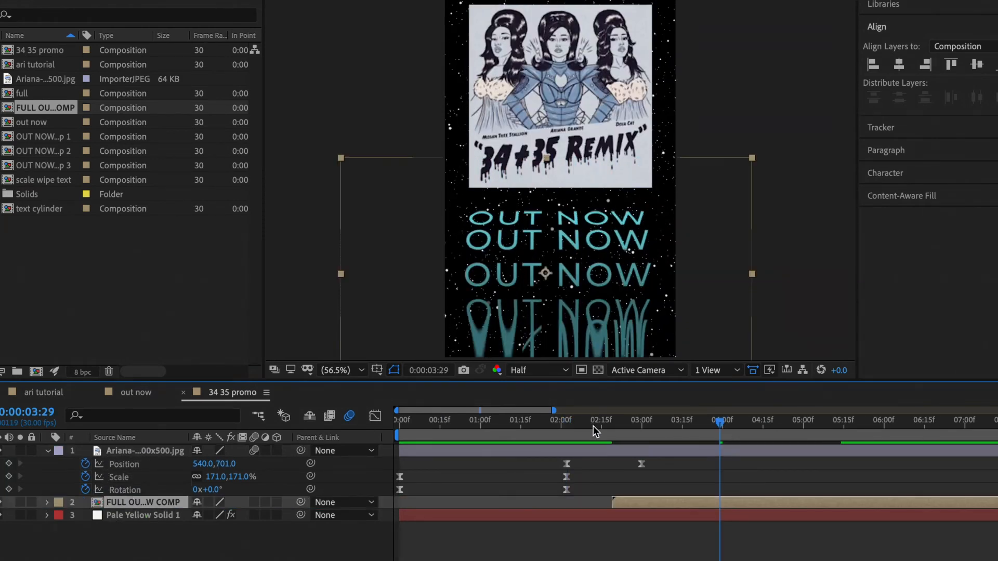
drag(720, 422, 560, 422)
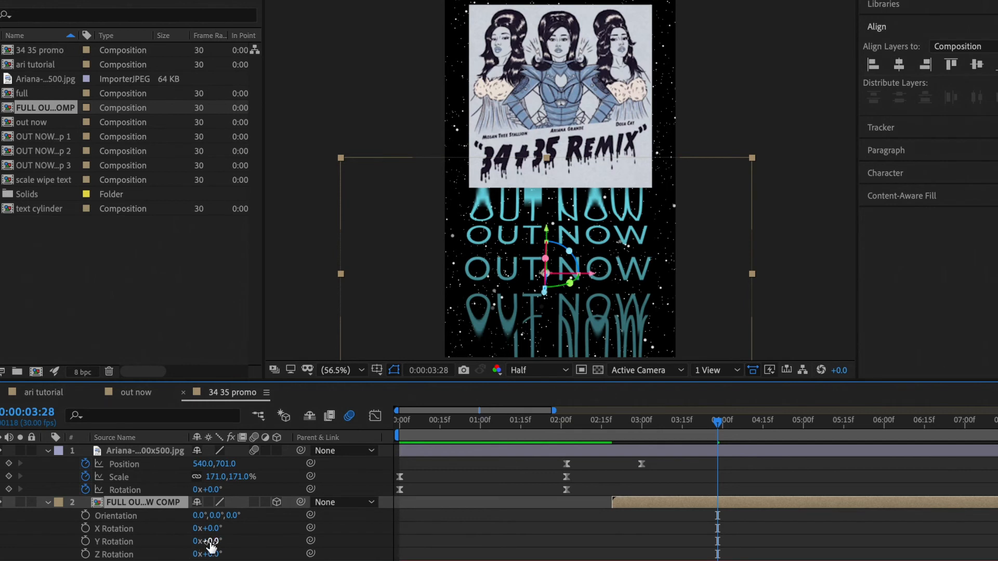
drag(207, 542, 188, 541)
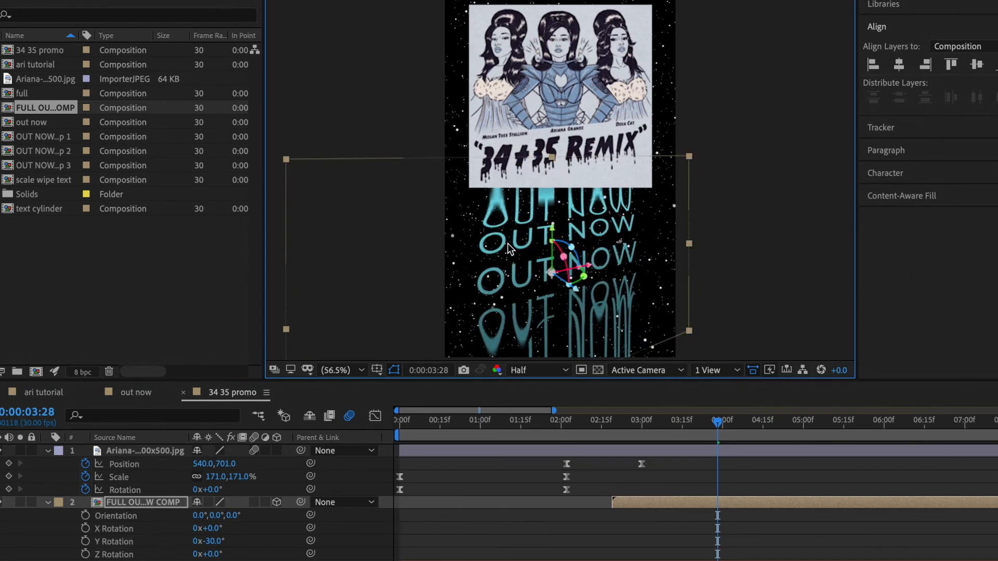
click(602, 442)
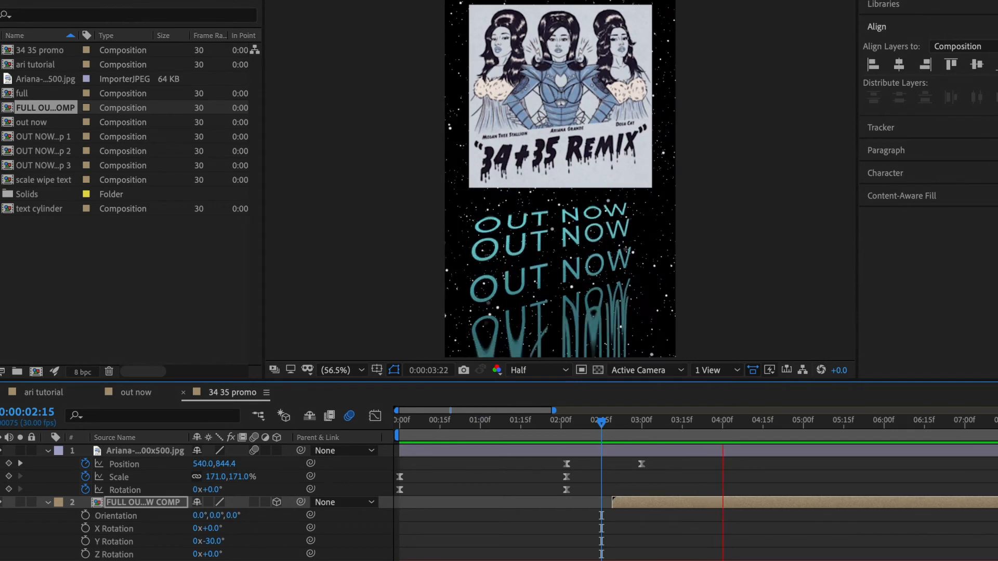
- Apply CC Light Wipe to the OUT NOW comp with Completion keyframed and Shape set to Doors
text(light w)
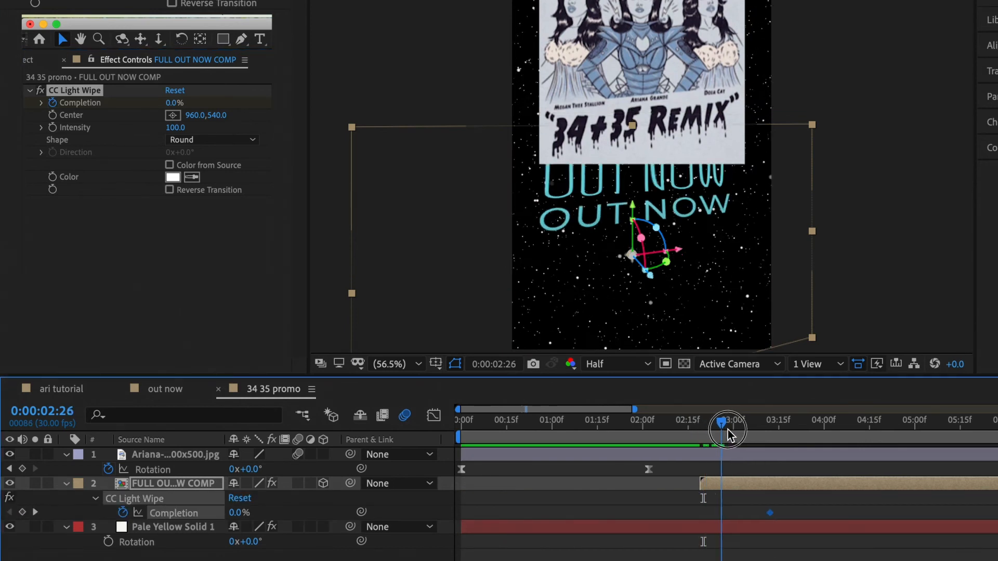
drag(726, 420, 735, 420)
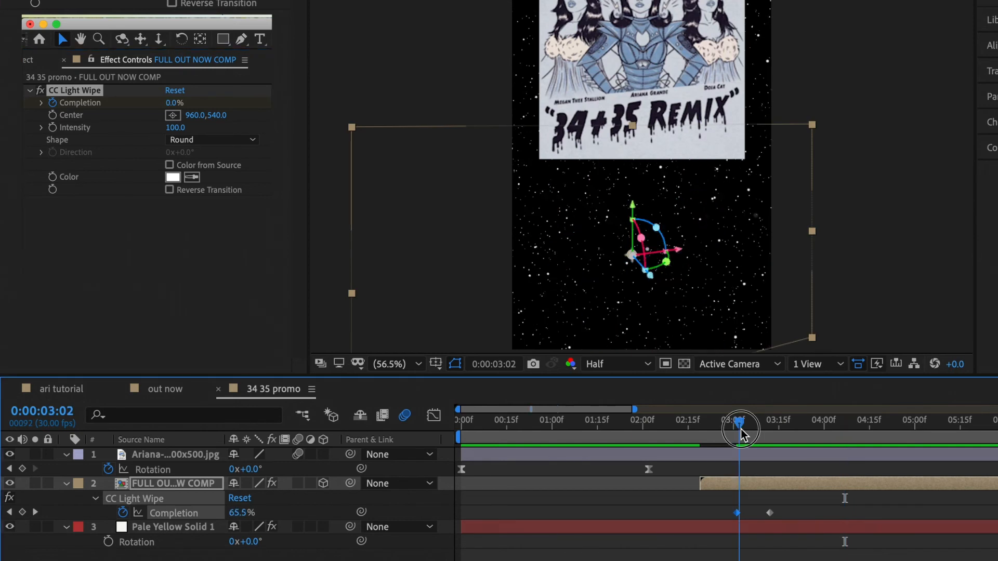
click(210, 139)
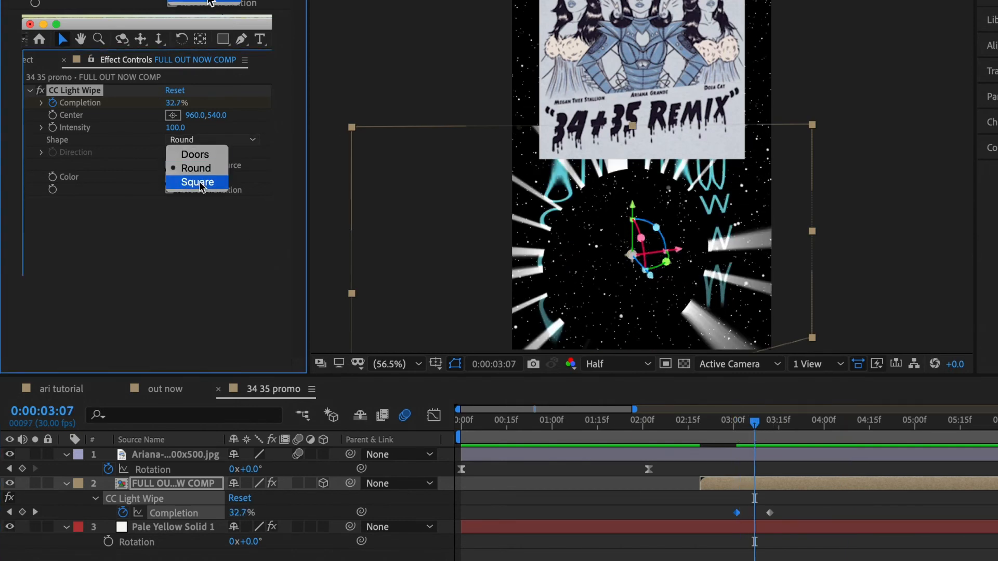
click(194, 154)
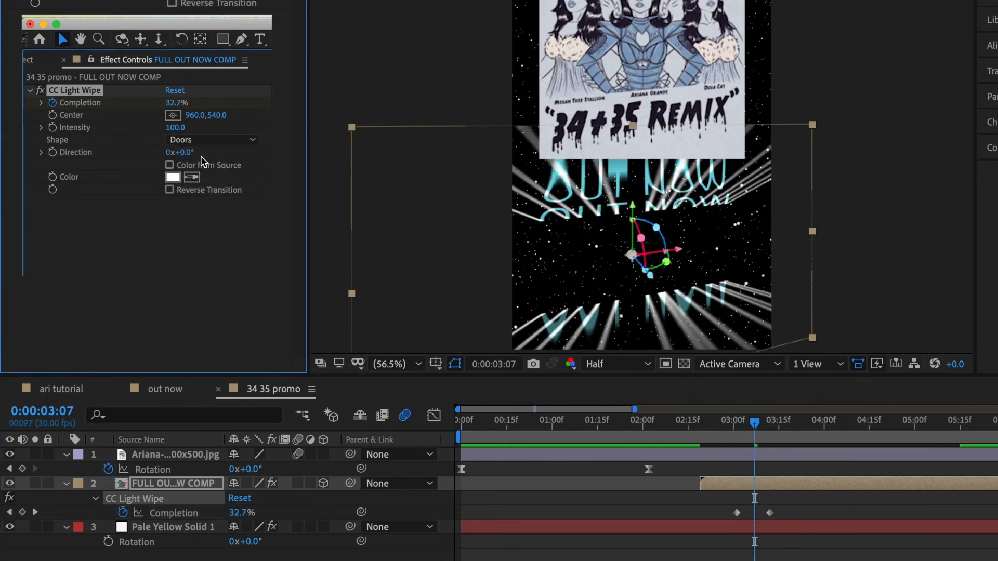